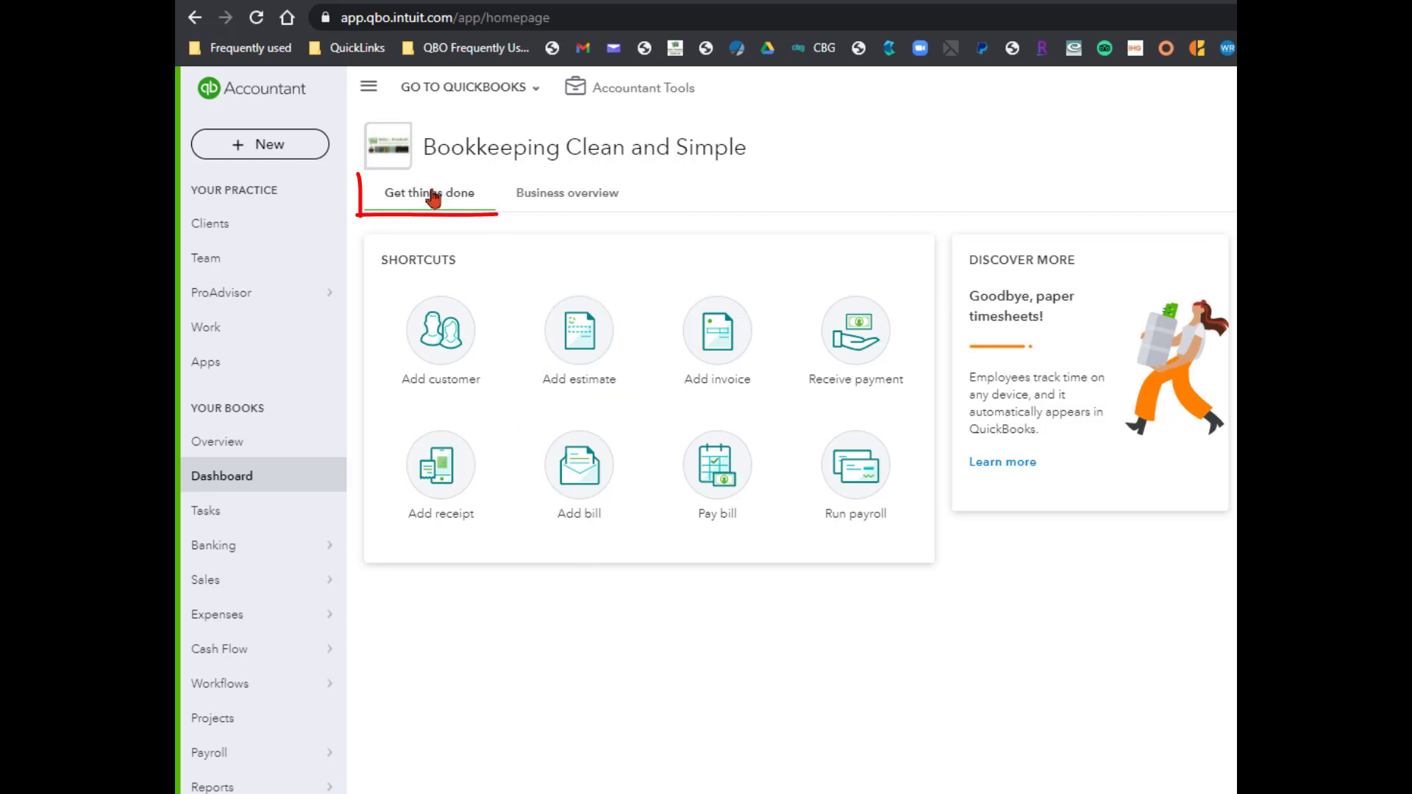
# Step: Show the Business overview with cash flow, bank accounts, profit and loss, and sales
pyautogui.click(567, 193)
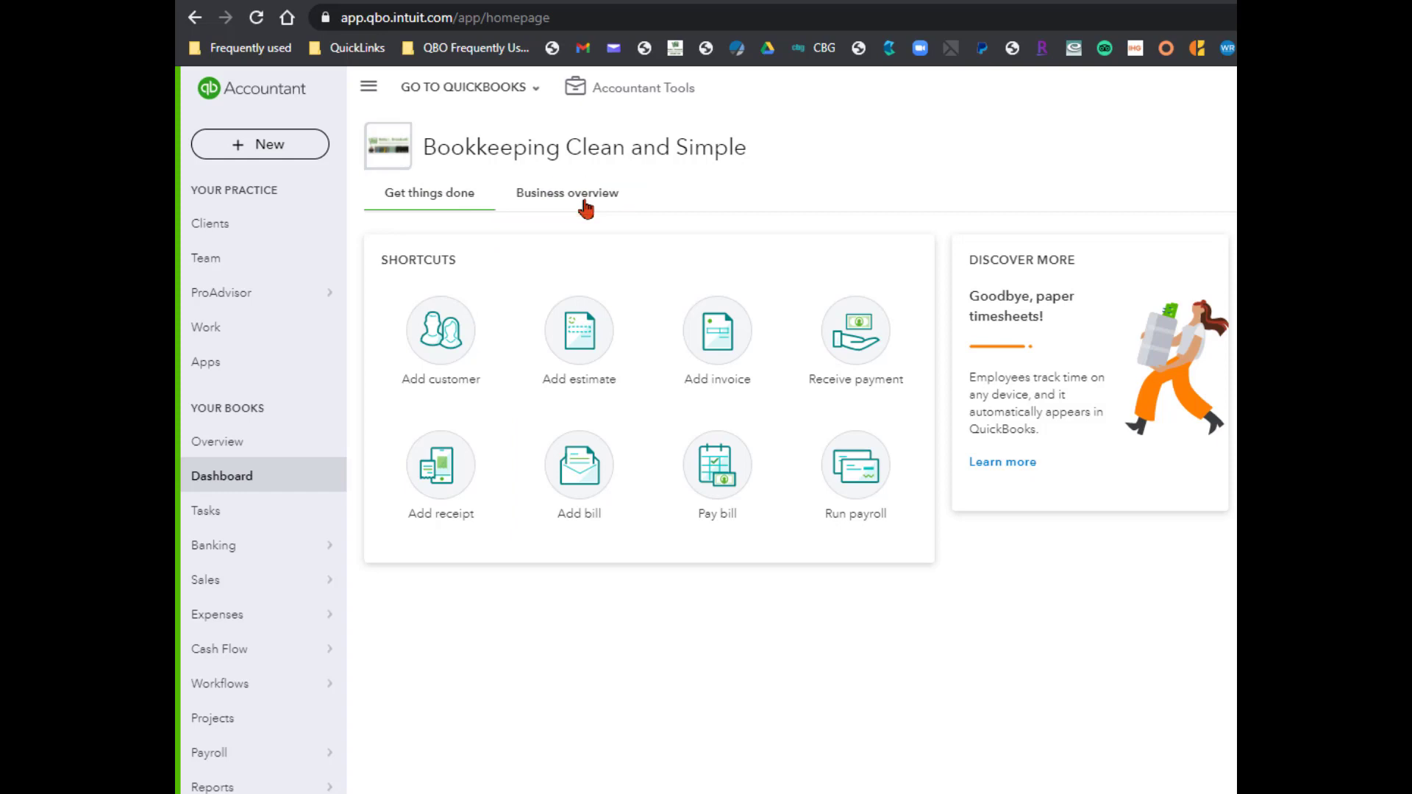
pyautogui.moveTo(442, 217)
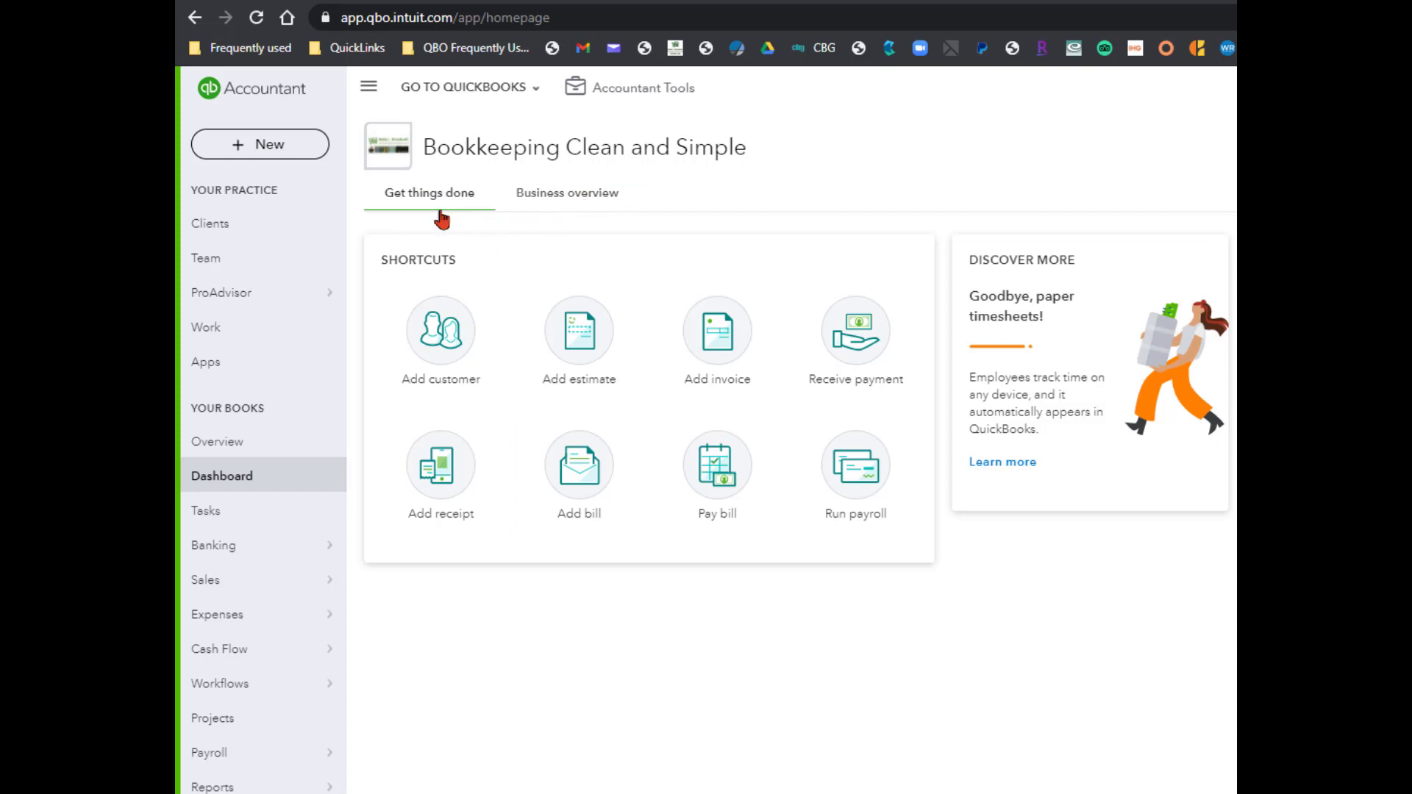
pyautogui.moveTo(563, 214)
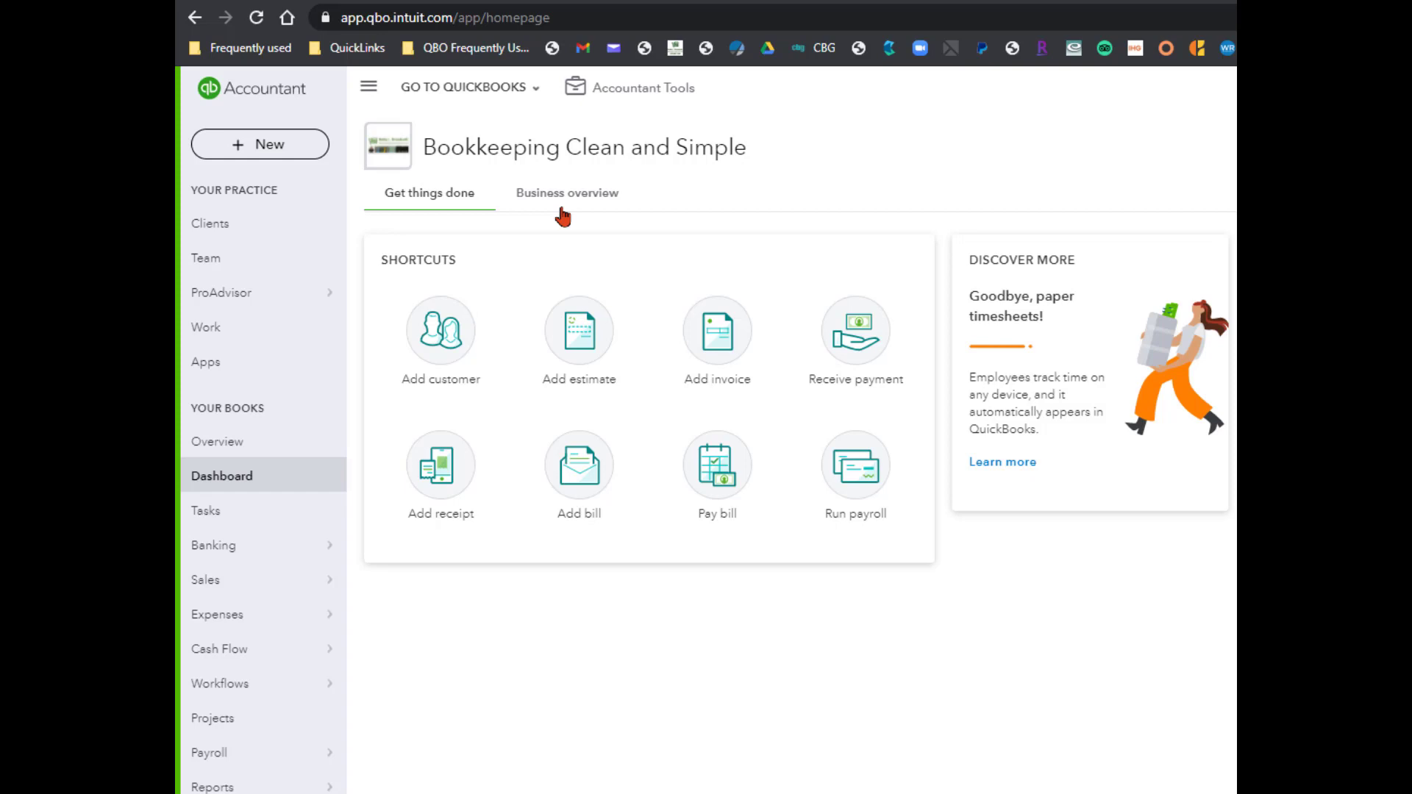
pyautogui.moveTo(694, 178)
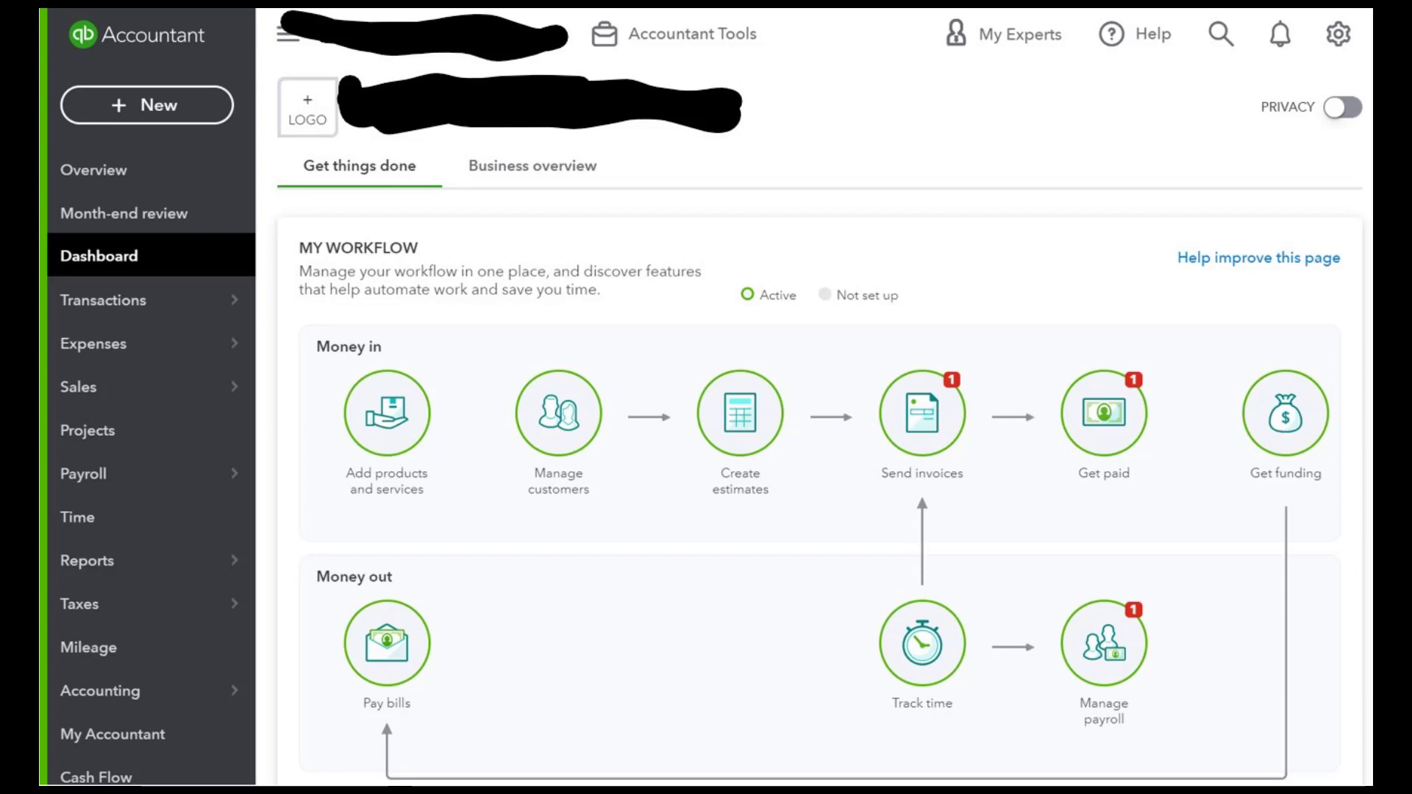
pyautogui.click(530, 166)
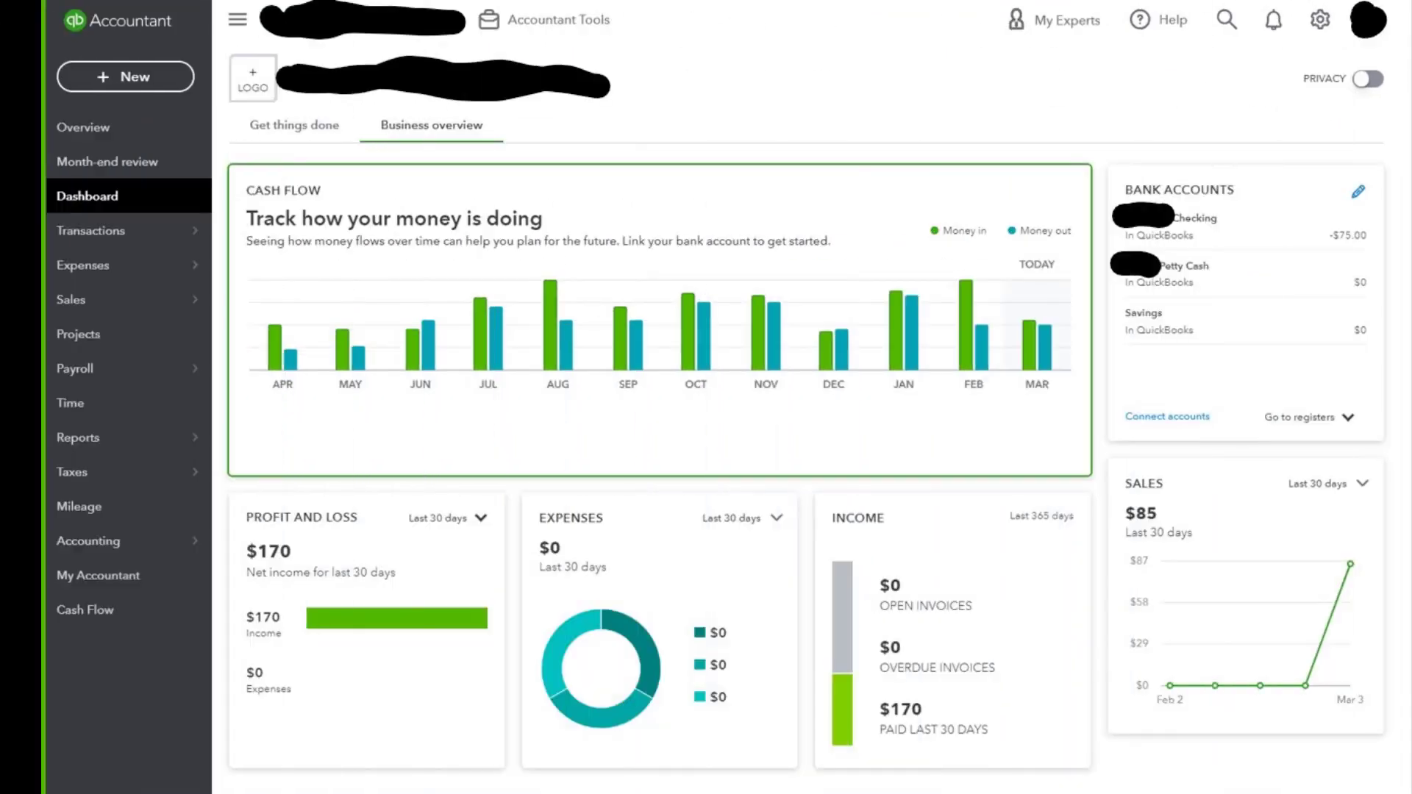